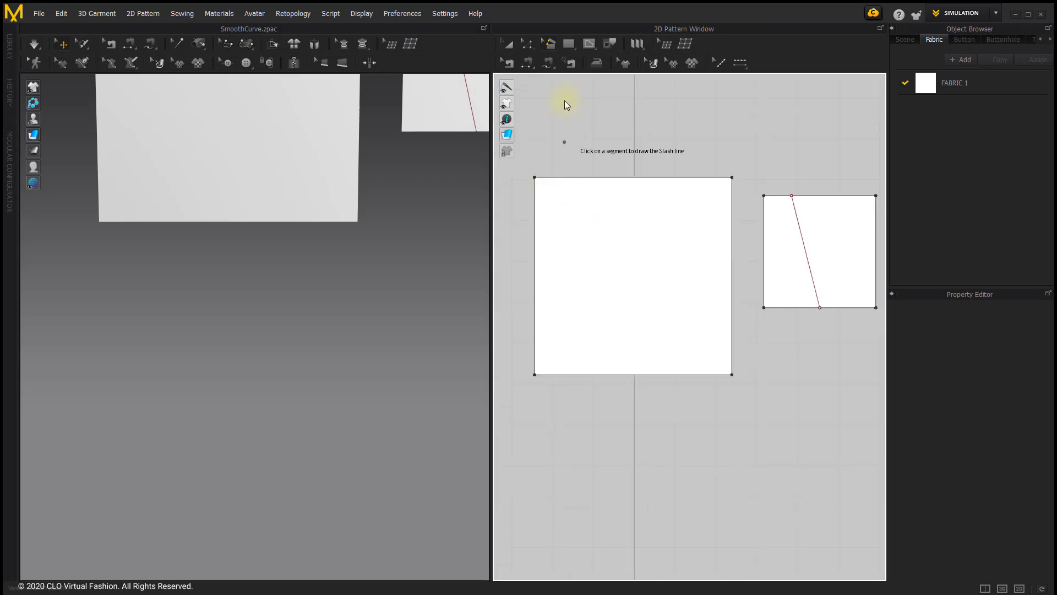
pyautogui.moveTo(549, 43)
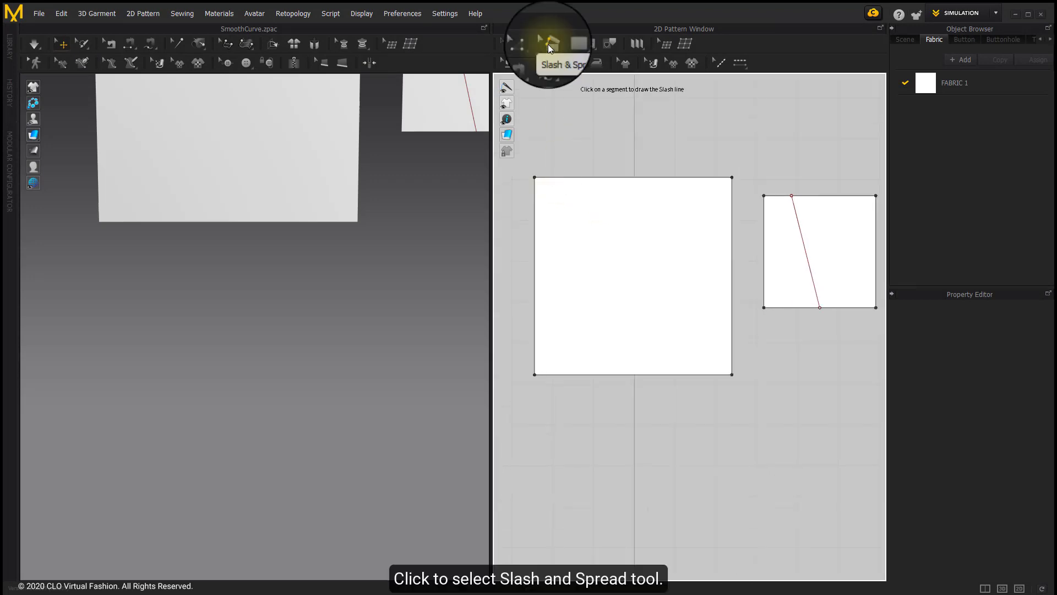
pyautogui.moveTo(565, 83)
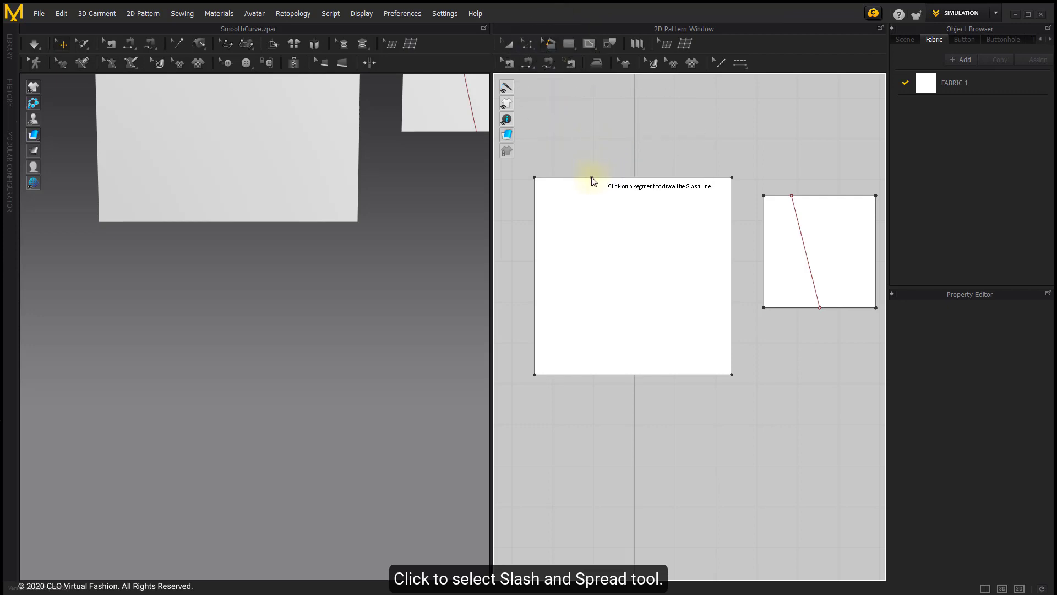
# Step: Slash the left square's top-left corner from the top edge and spread it into a curved fan
pyautogui.click(586, 180)
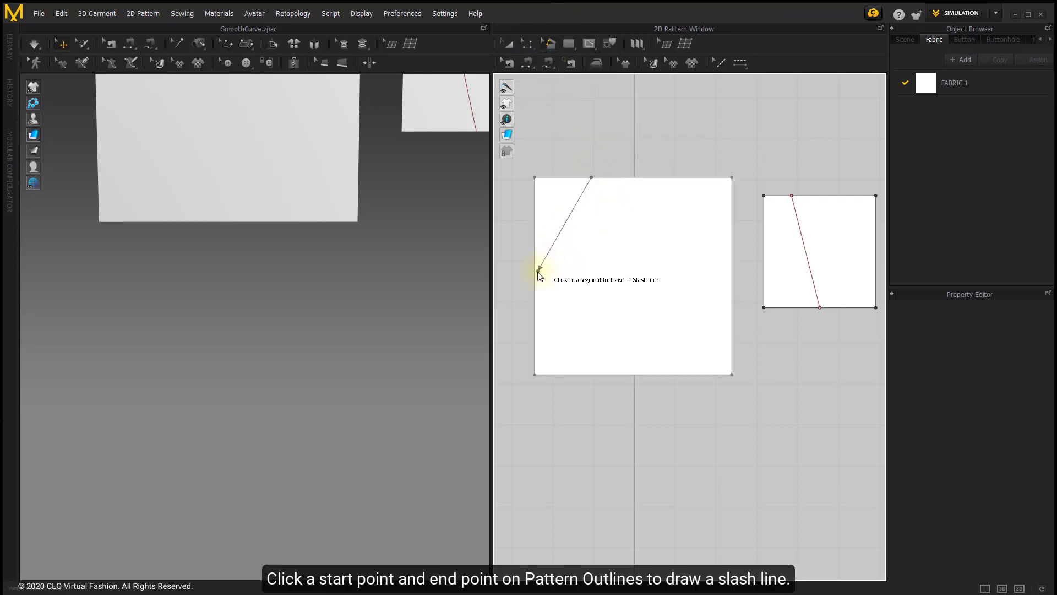
pyautogui.moveTo(532, 286)
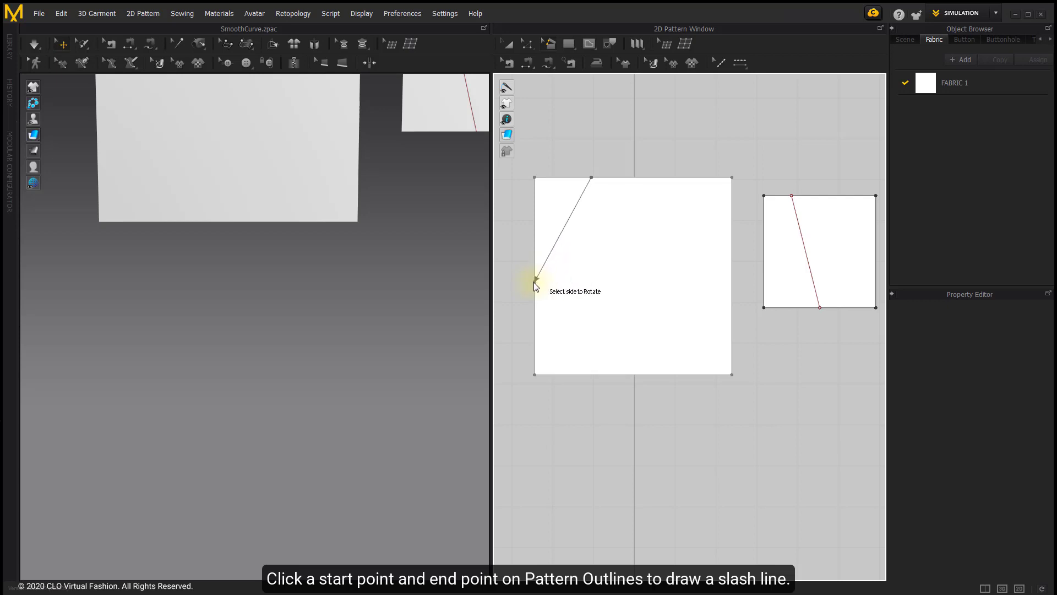
pyautogui.moveTo(565, 236)
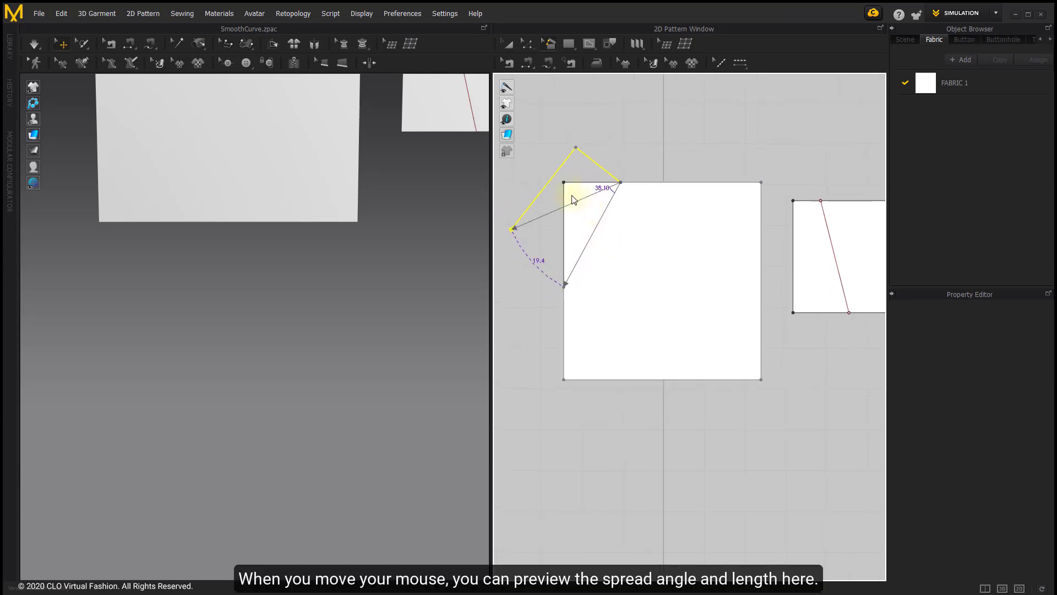
pyautogui.moveTo(556, 201)
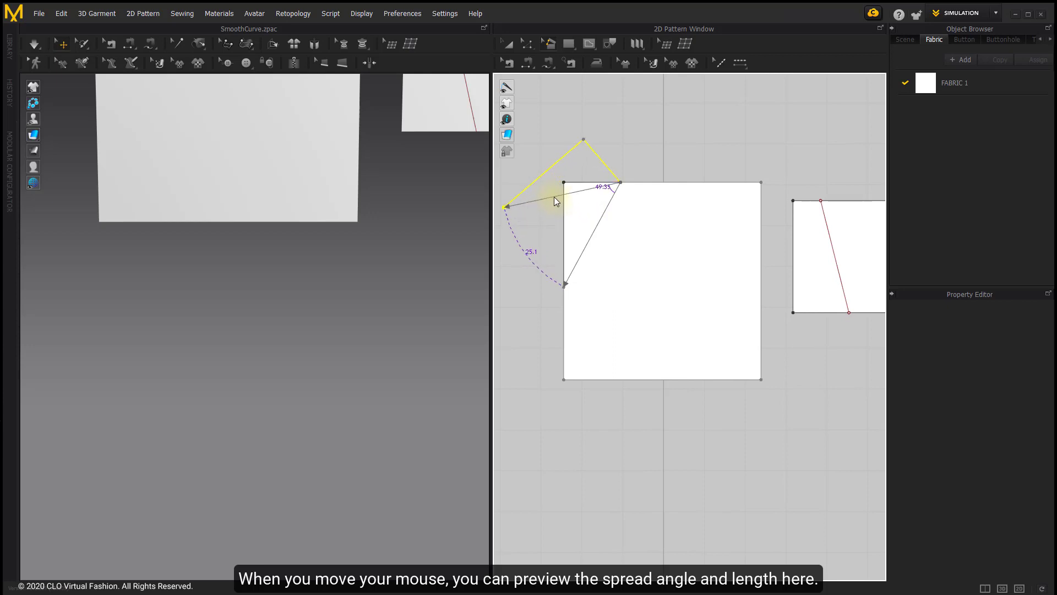
pyautogui.moveTo(529, 220)
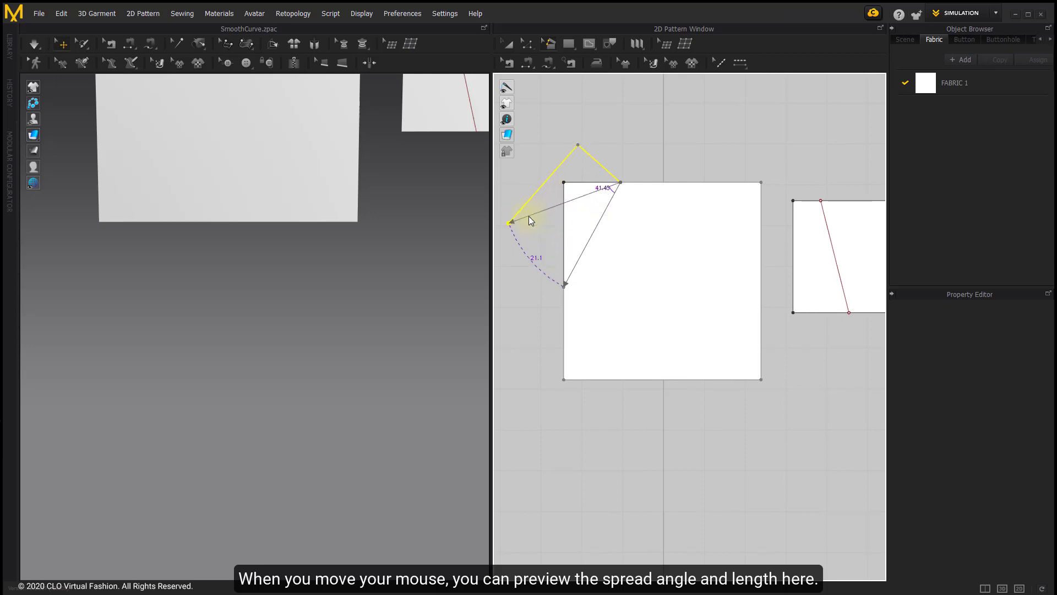
pyautogui.moveTo(526, 206)
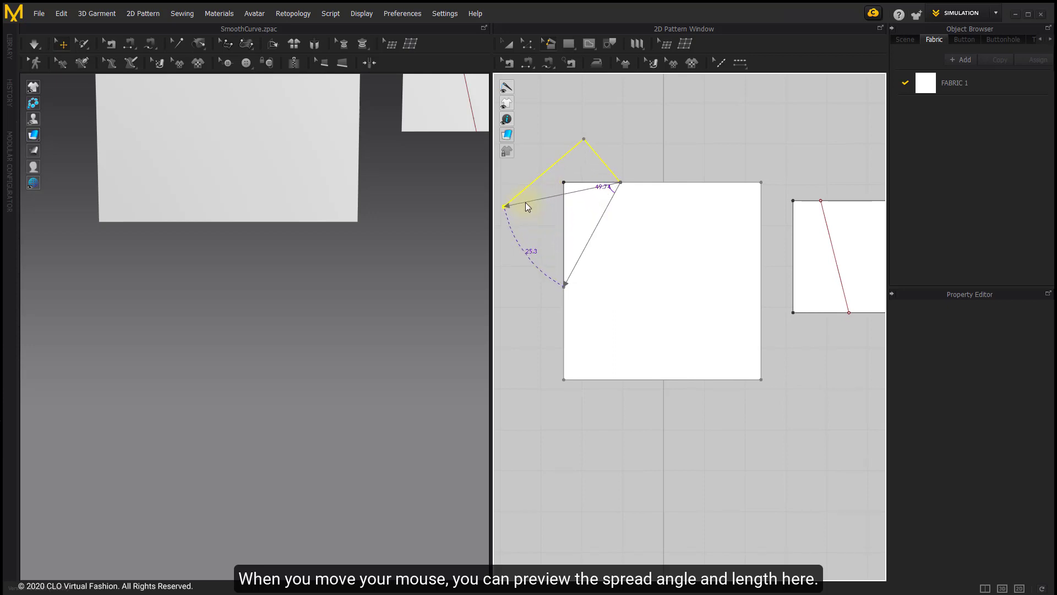
pyautogui.click(505, 206)
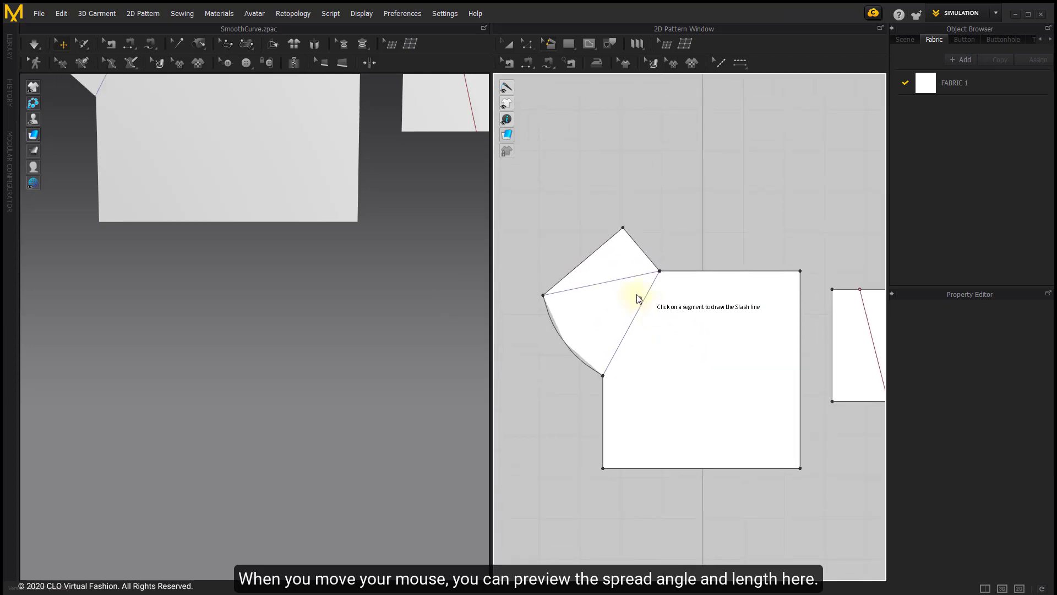
pyautogui.moveTo(664, 204)
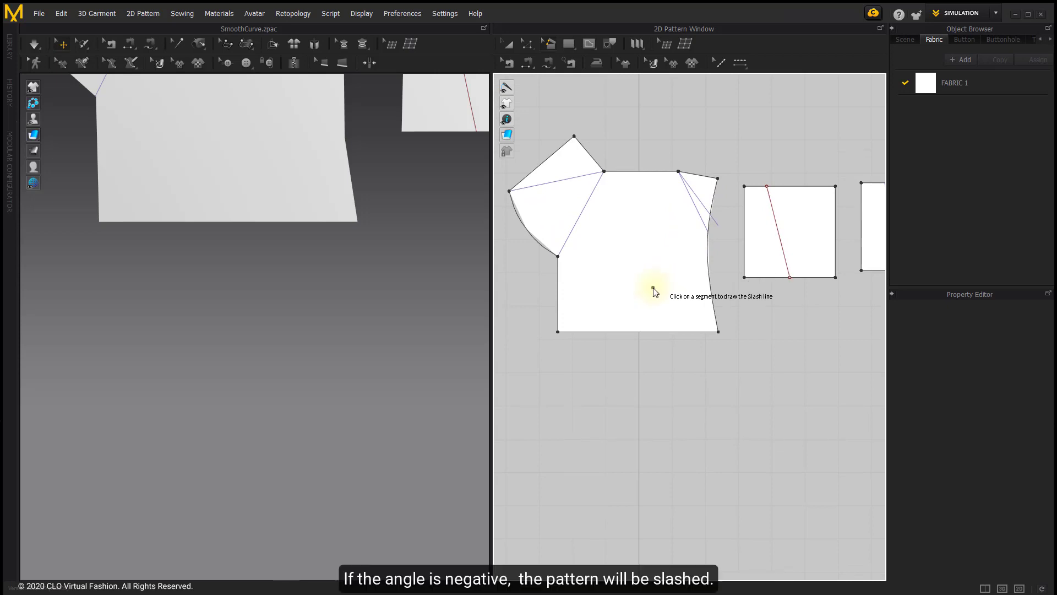
pyautogui.moveTo(561, 322)
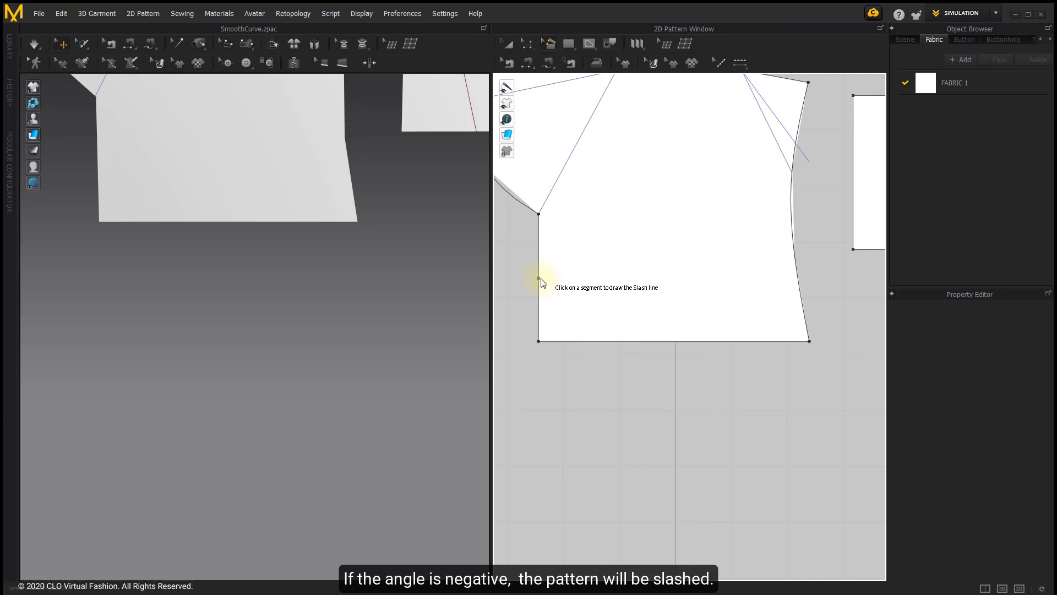
# Step: Slash the bottom-left corner and spread it by 19.4 mm at 74.07° via the Spread dialog
pyautogui.click(541, 282)
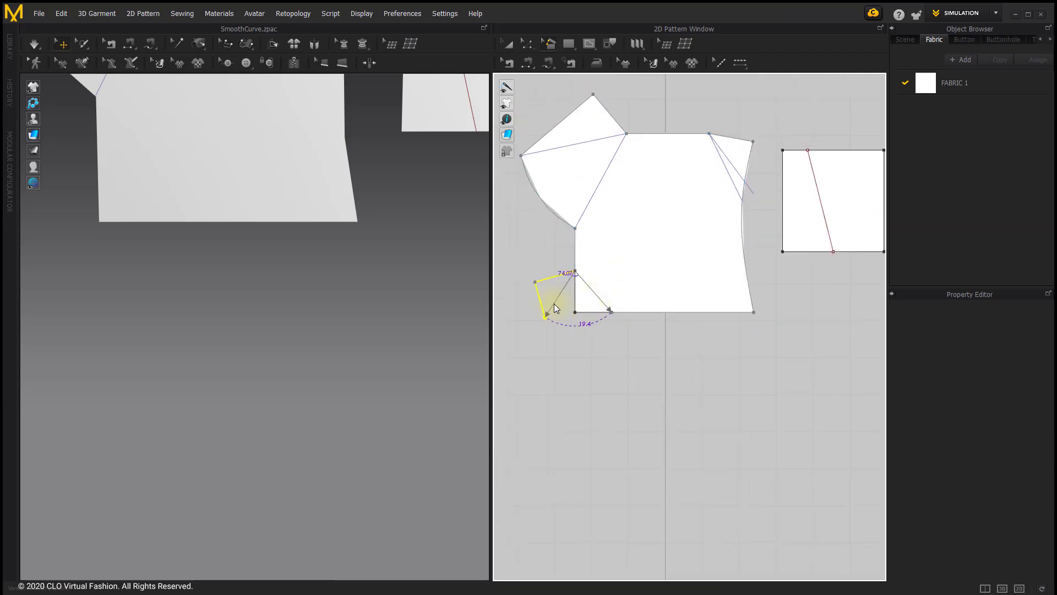
pyautogui.rightClick(556, 306)
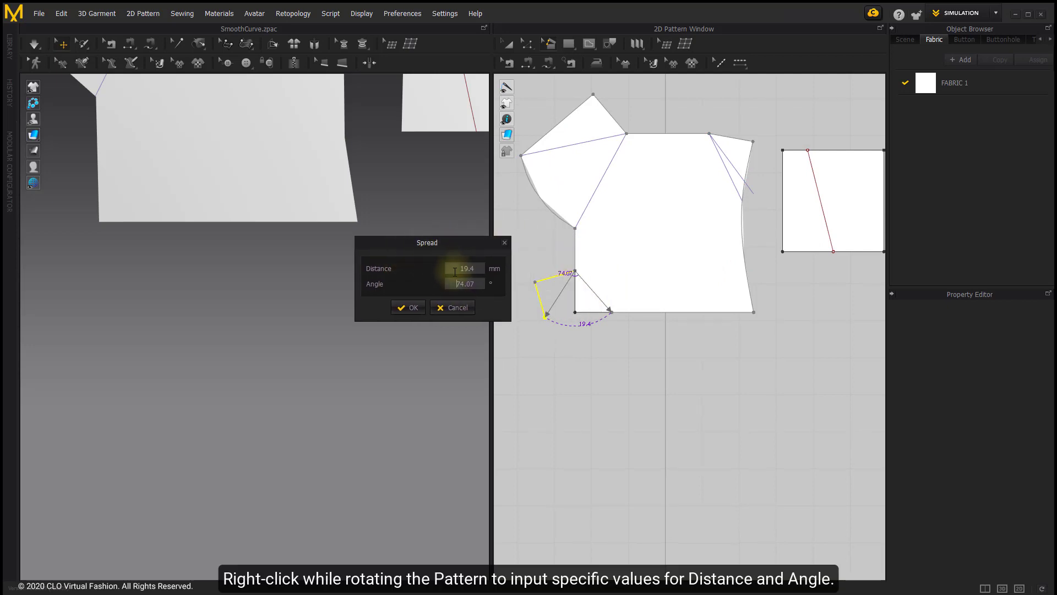
pyautogui.click(464, 268)
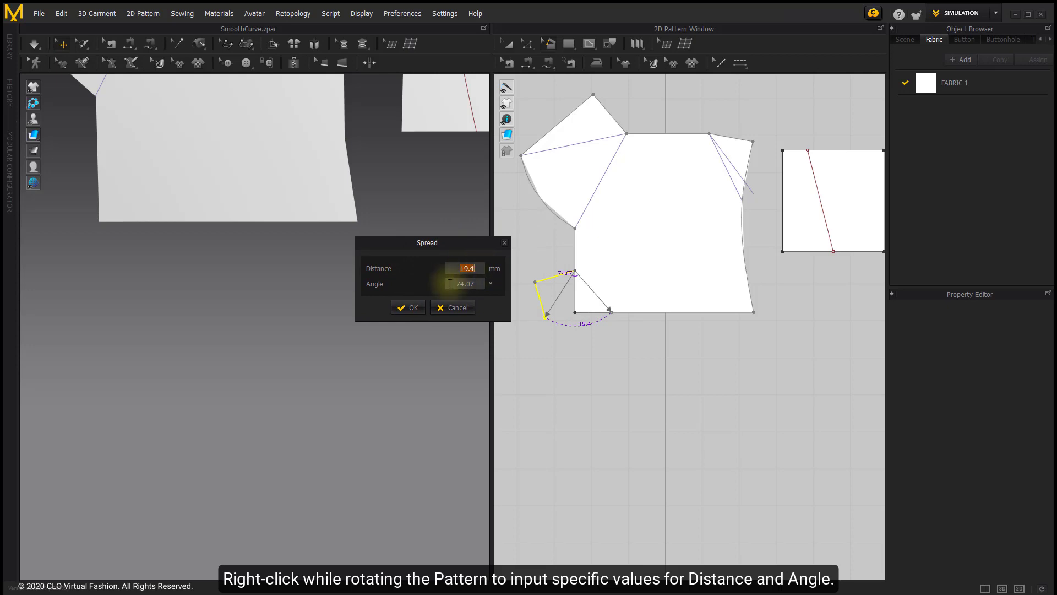
pyautogui.click(464, 283)
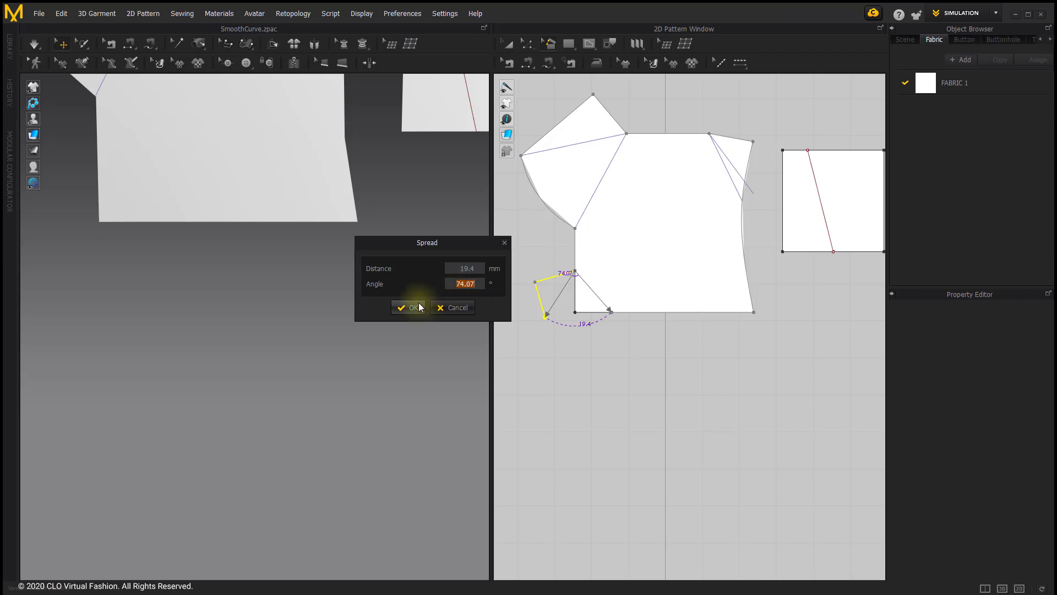
pyautogui.click(409, 307)
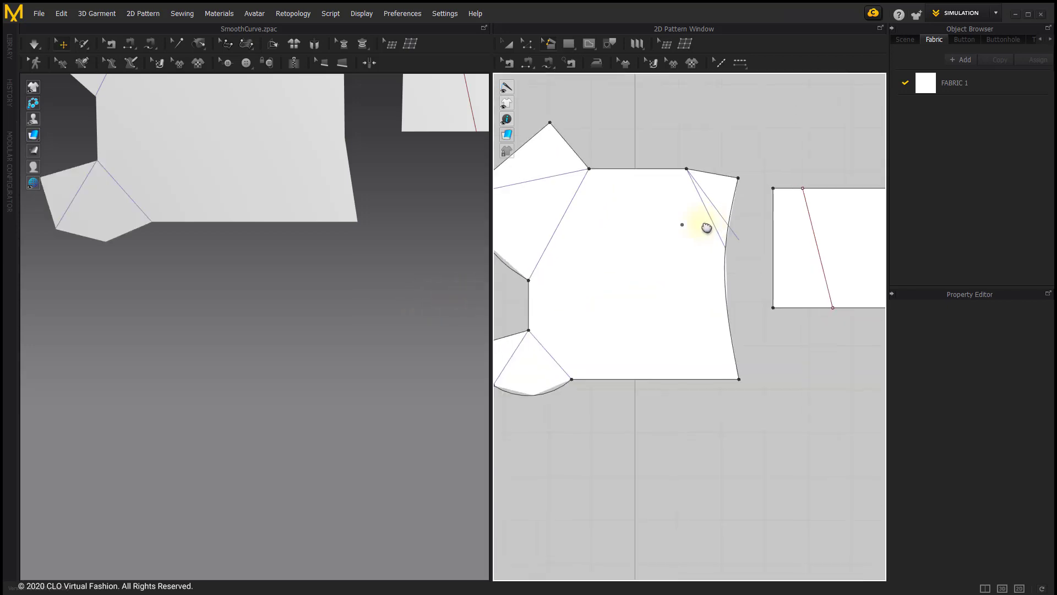
# Step: Switch the 2D Pattern Window editing mode to Edit Curve Point
pyautogui.click(546, 63)
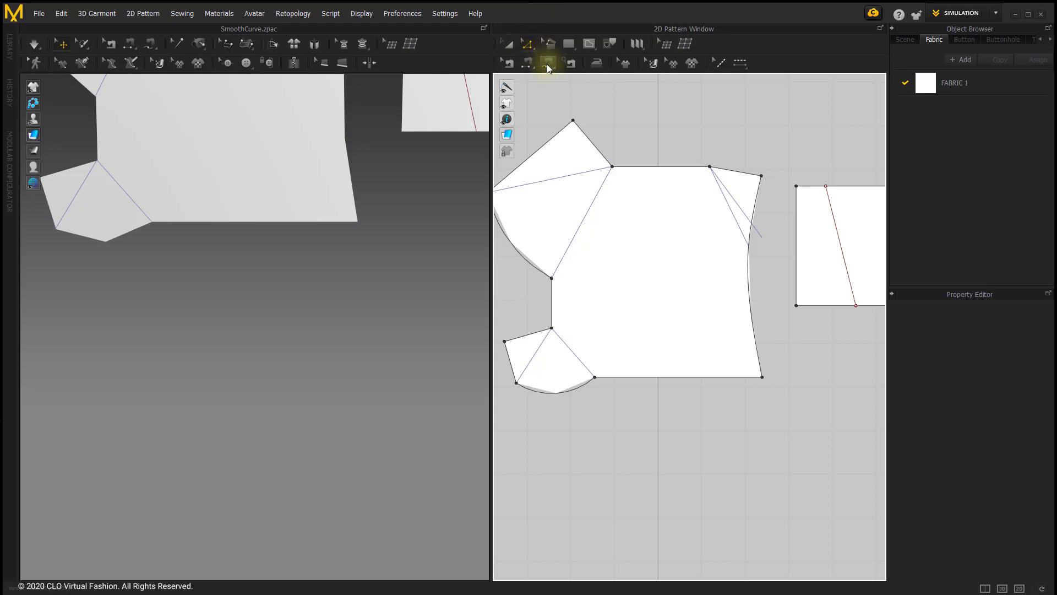
pyautogui.click(527, 63)
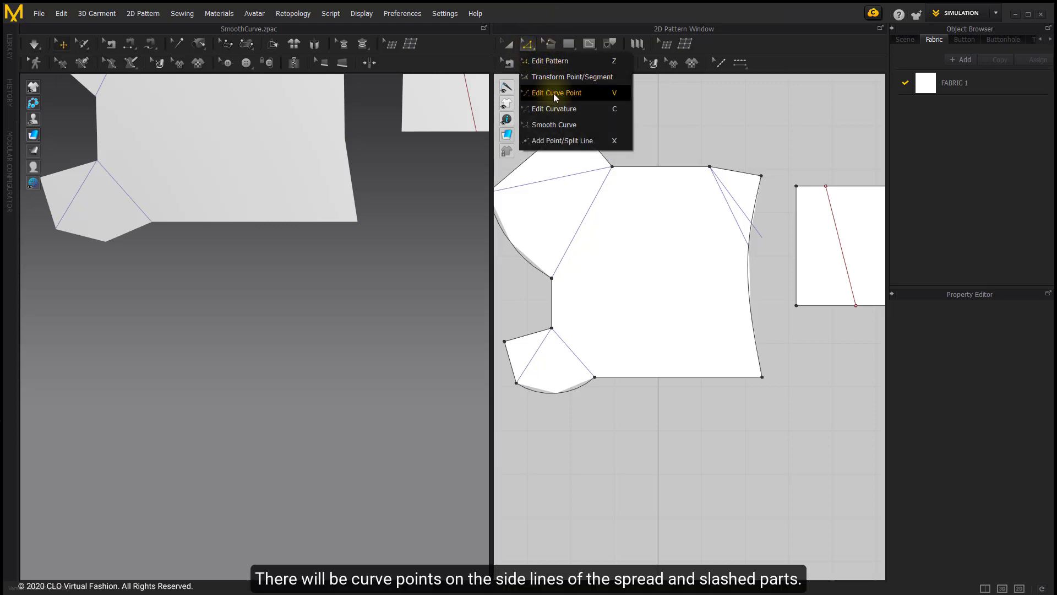
pyautogui.click(555, 92)
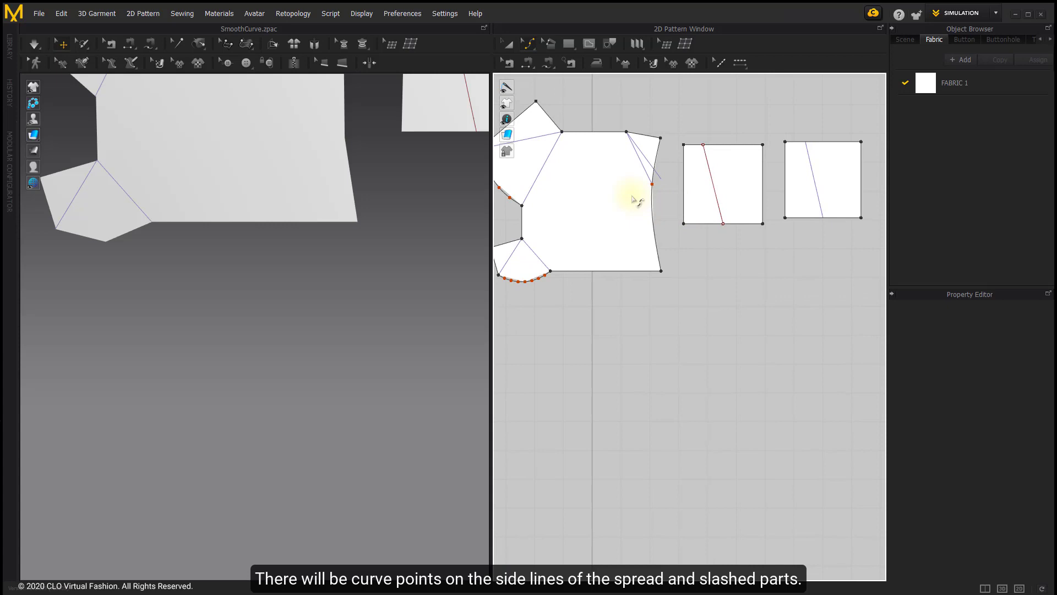
pyautogui.moveTo(667, 196)
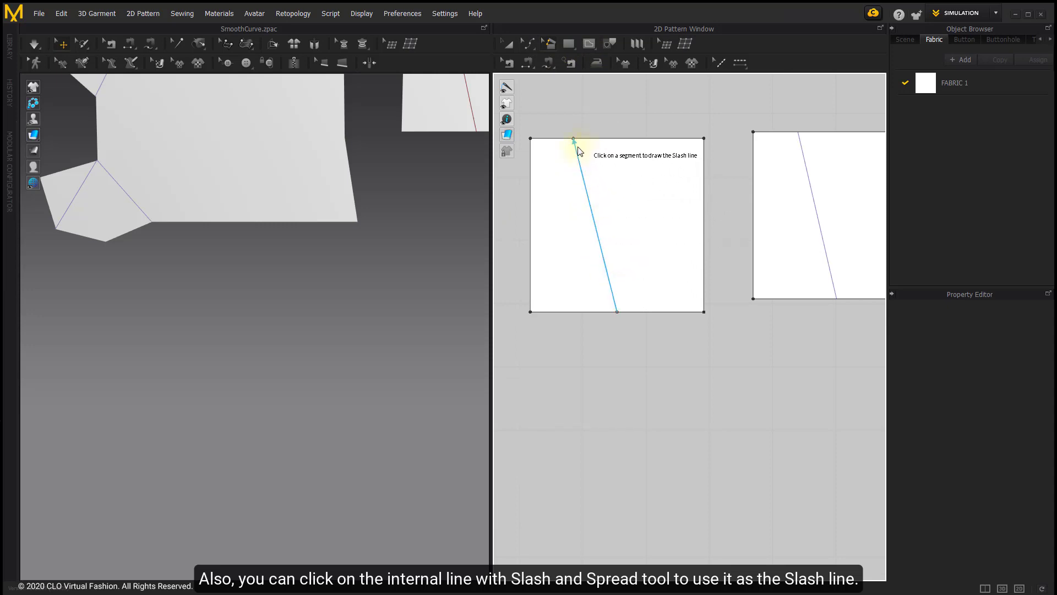
pyautogui.moveTo(614, 297)
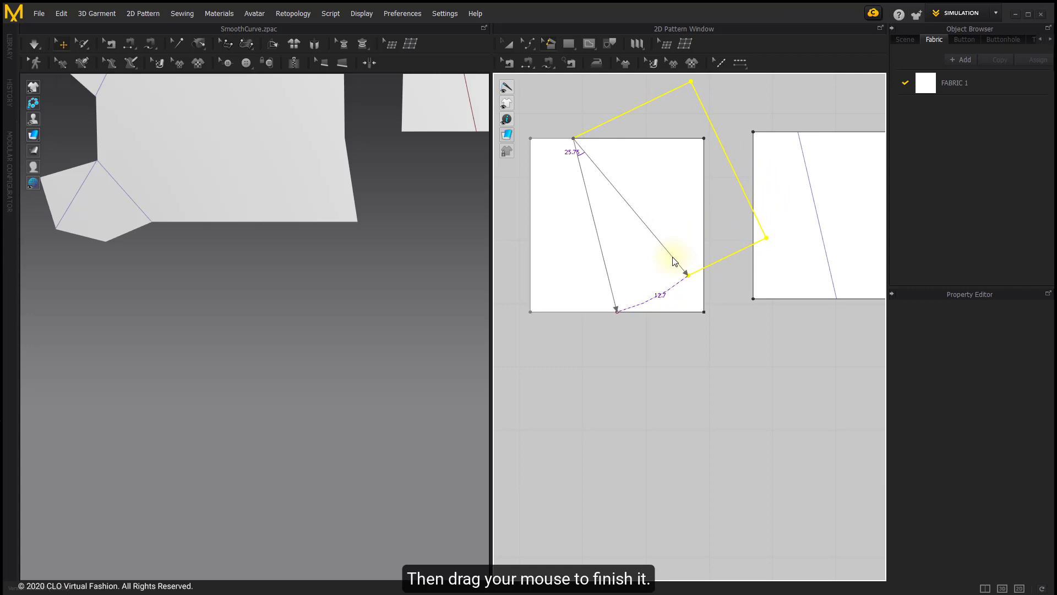
# Step: Spread the square's right side open along its internal line, then highlight another square's internal line
pyautogui.click(688, 273)
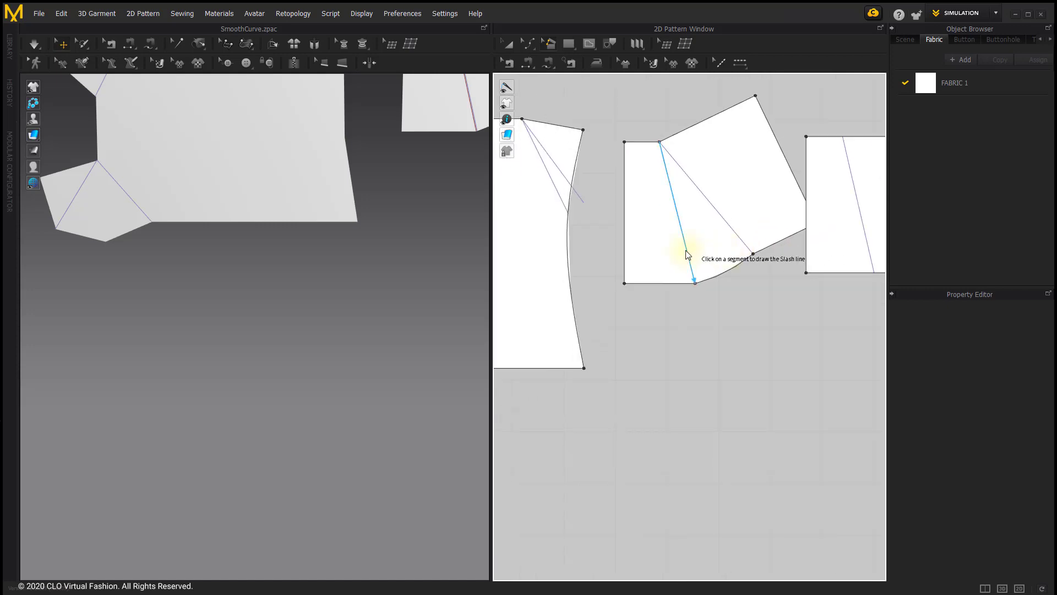
pyautogui.click(687, 253)
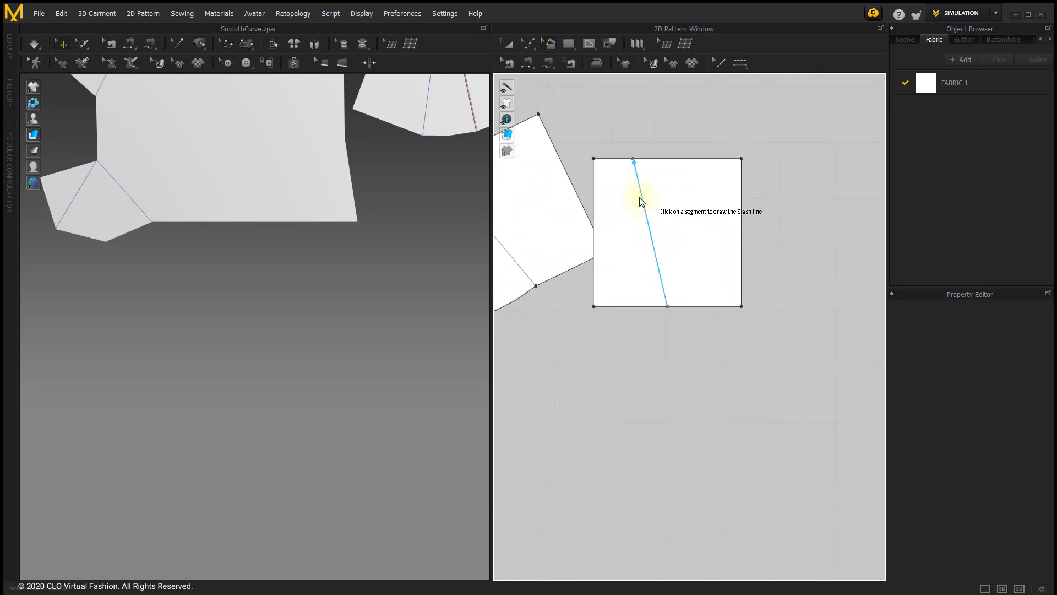
pyautogui.moveTo(665, 298)
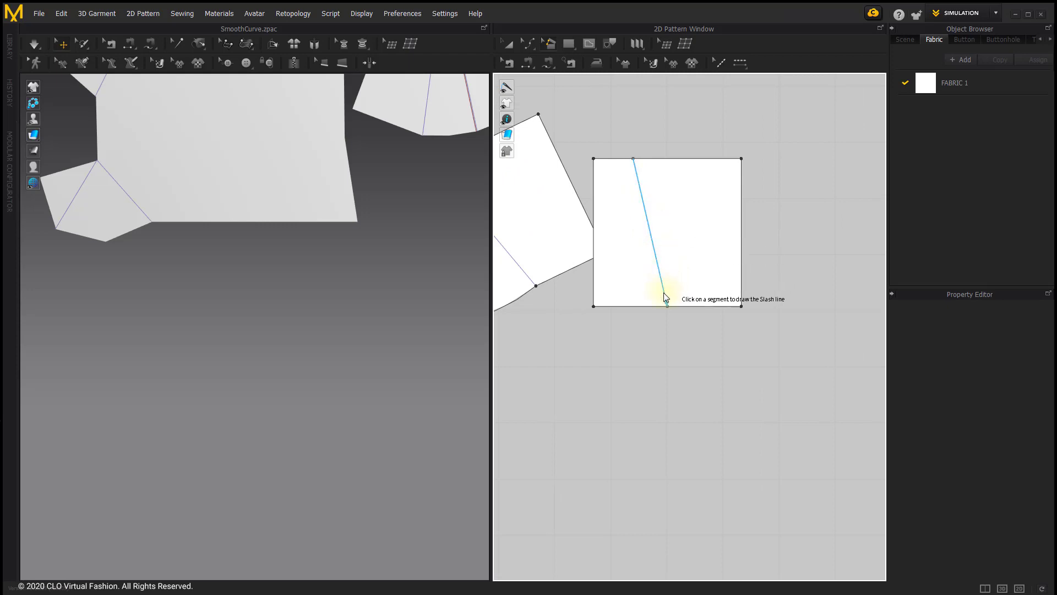
# Step: Set the next square's baseline as the slash line
pyautogui.click(664, 304)
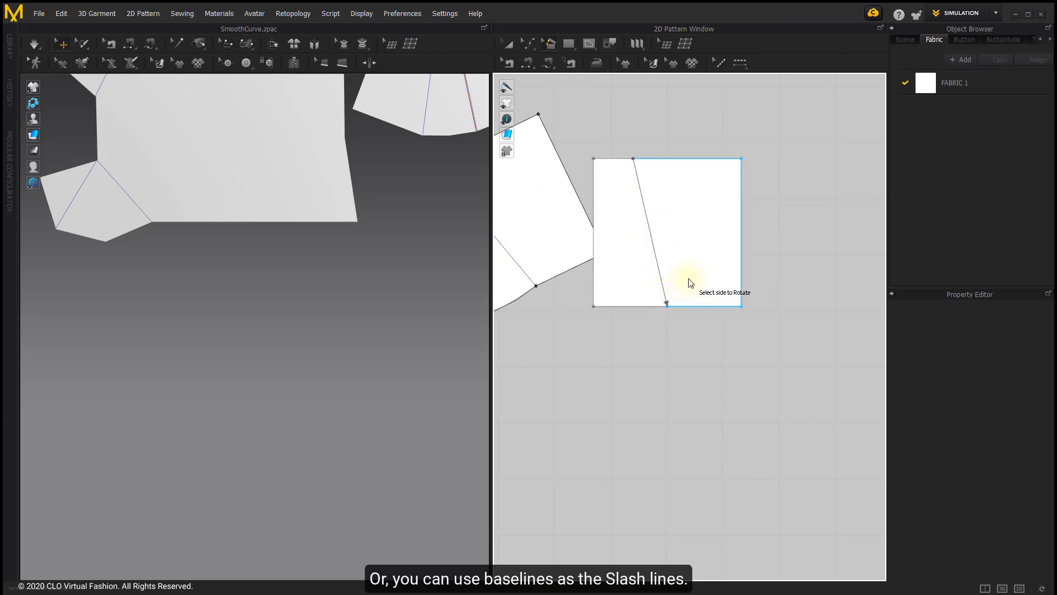